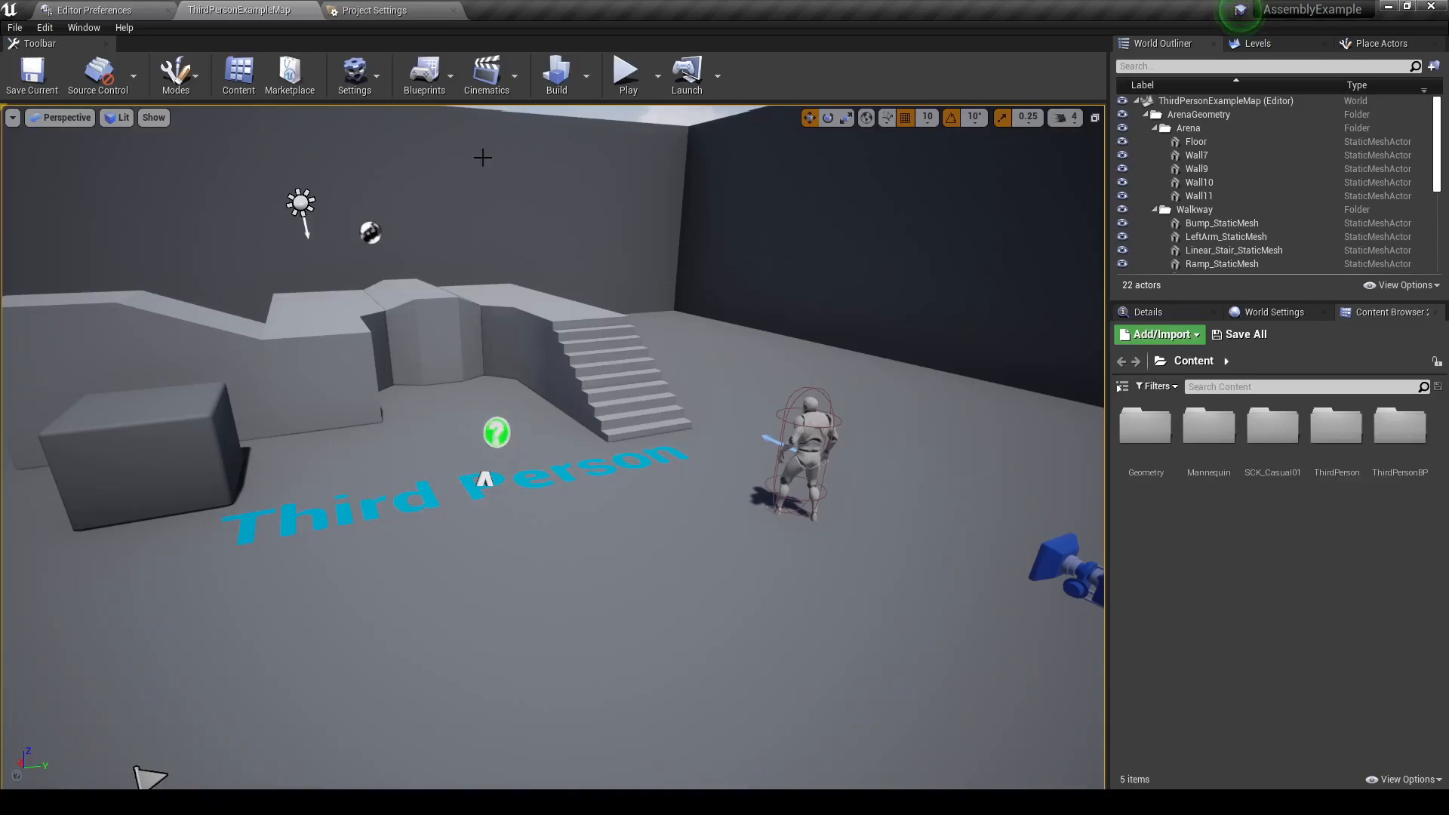
mouse_move(90, 360)
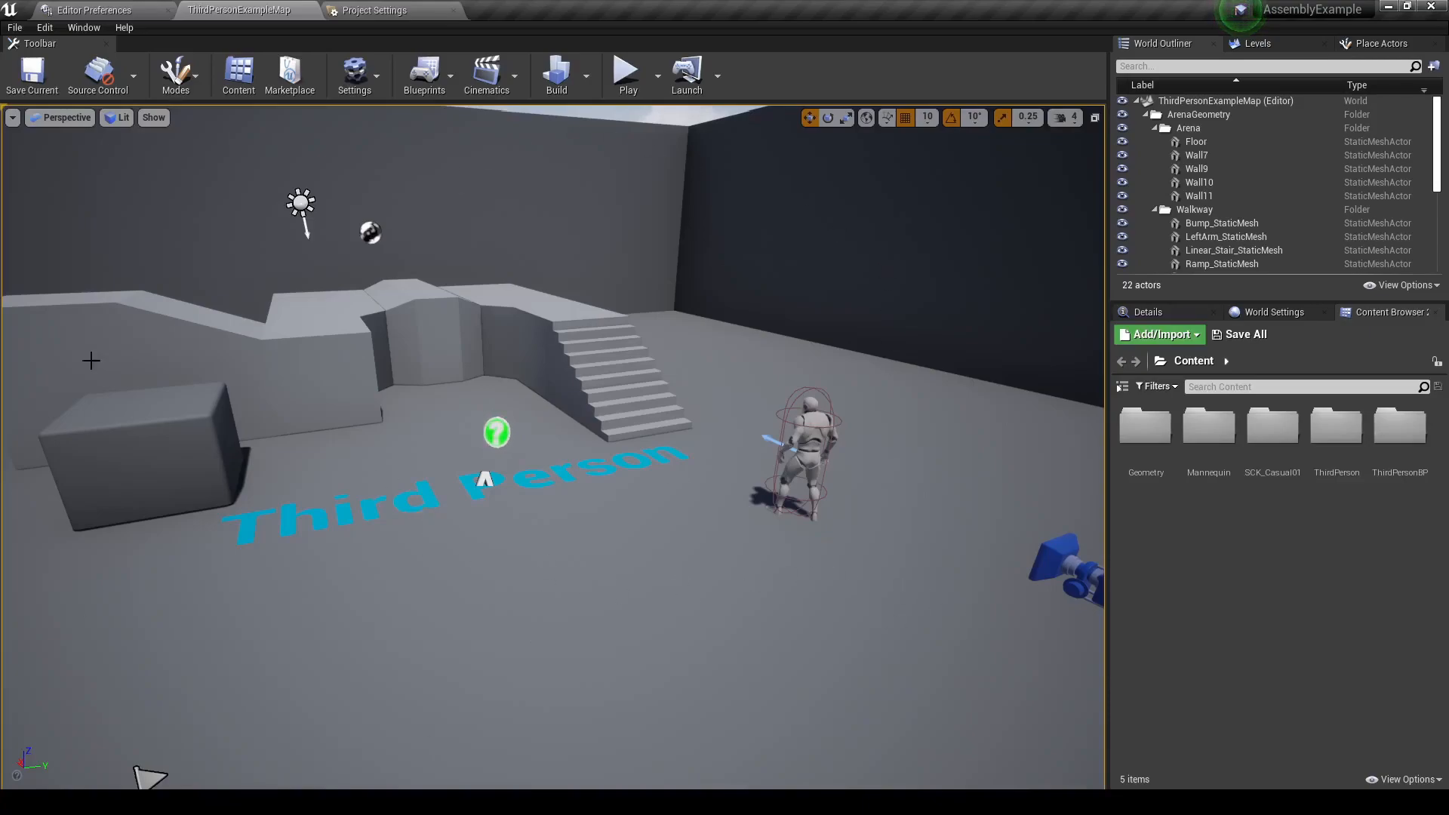
mouse_move(354, 74)
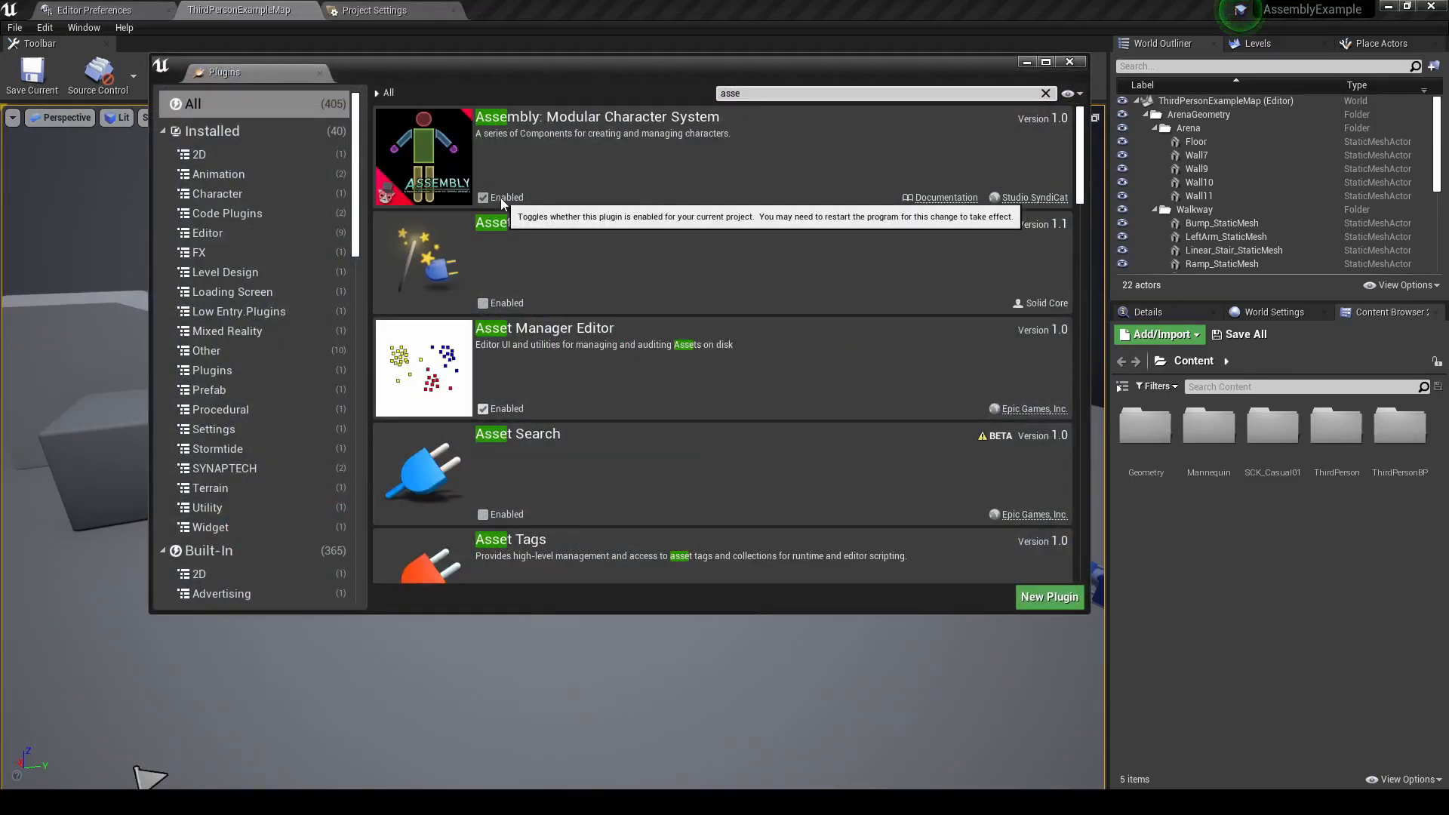
Close the Plugins window, returning to the Third Person example level.
click(1069, 61)
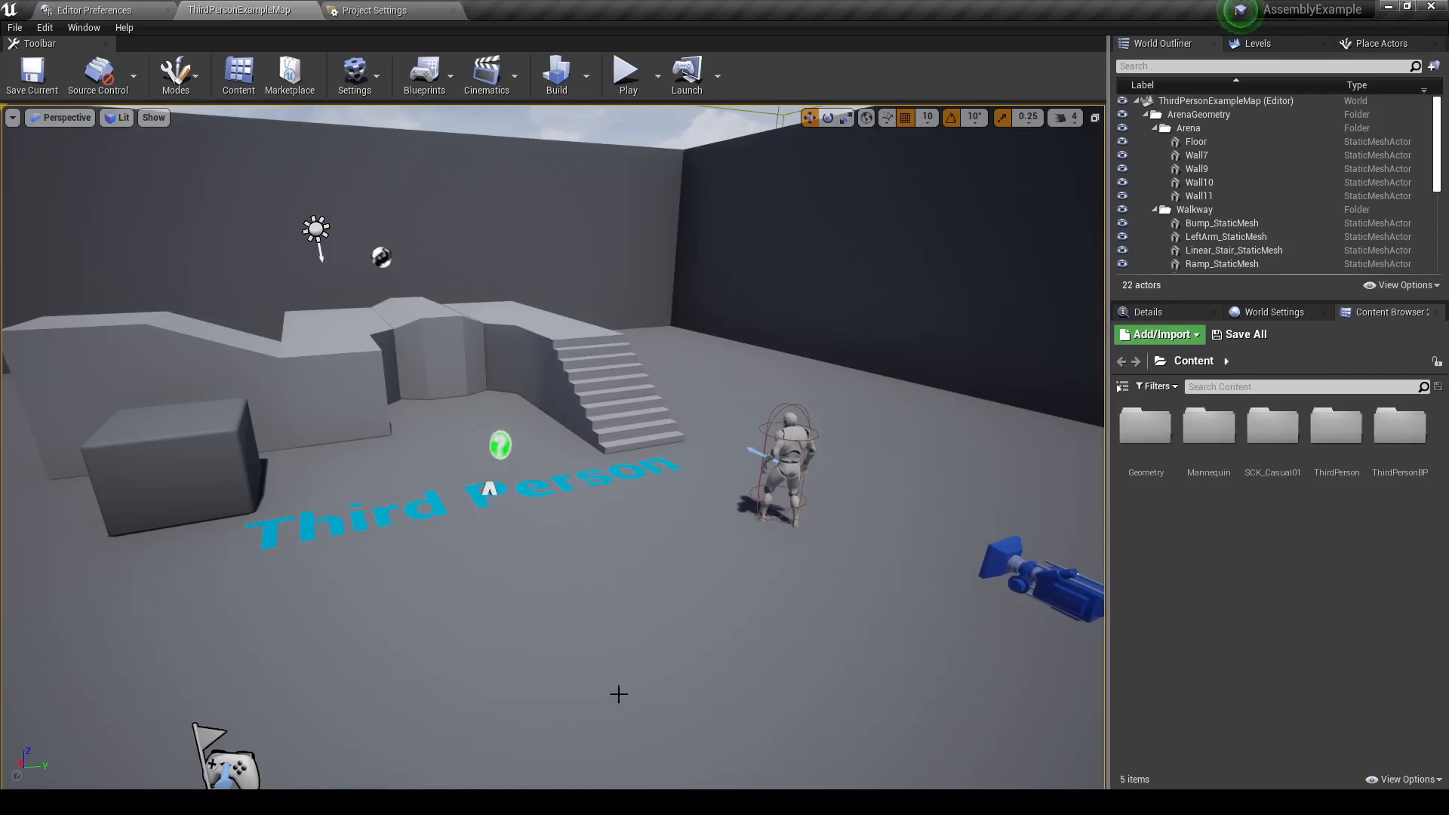
mouse_move(625, 281)
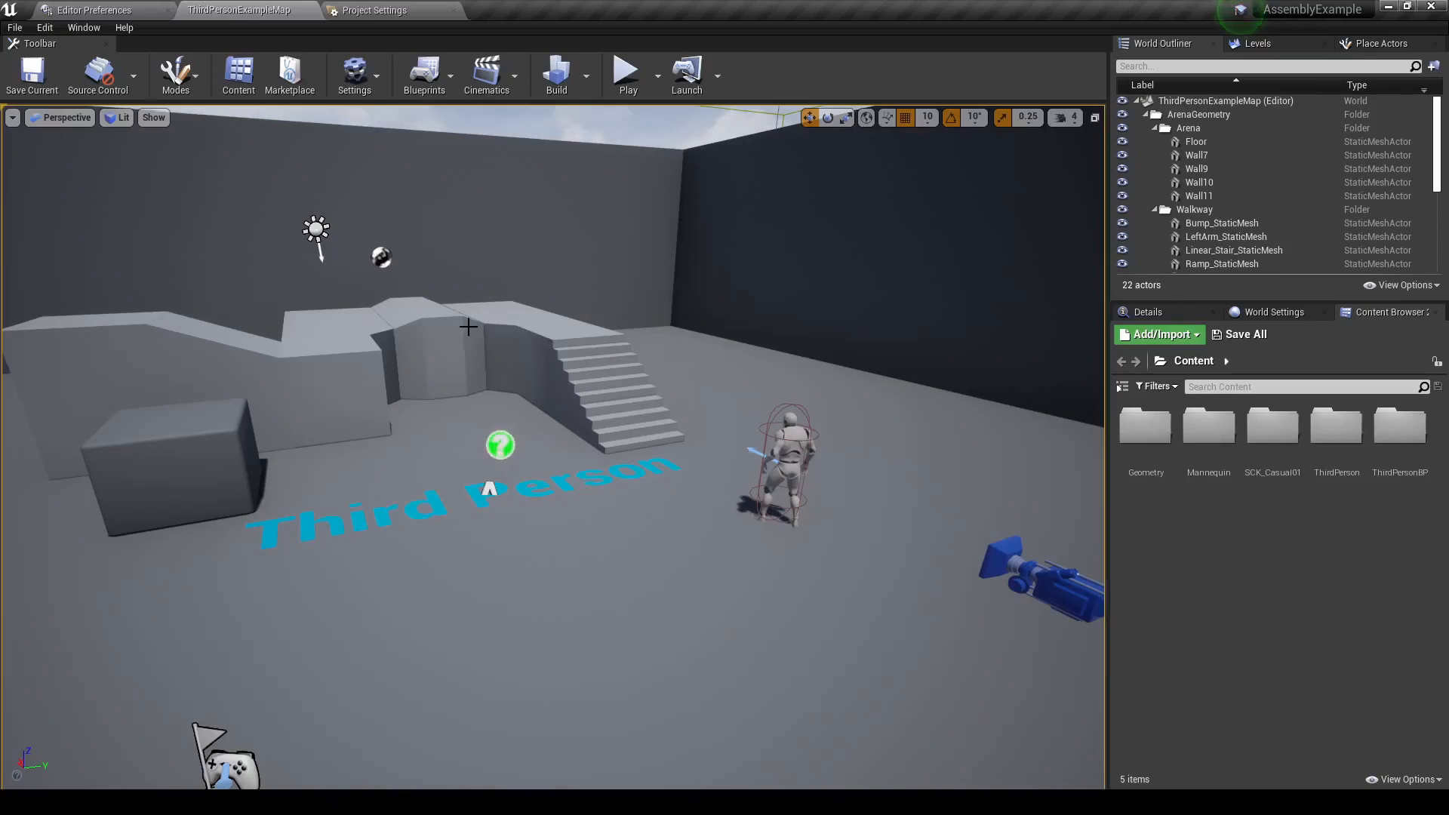
mouse_move(894, 249)
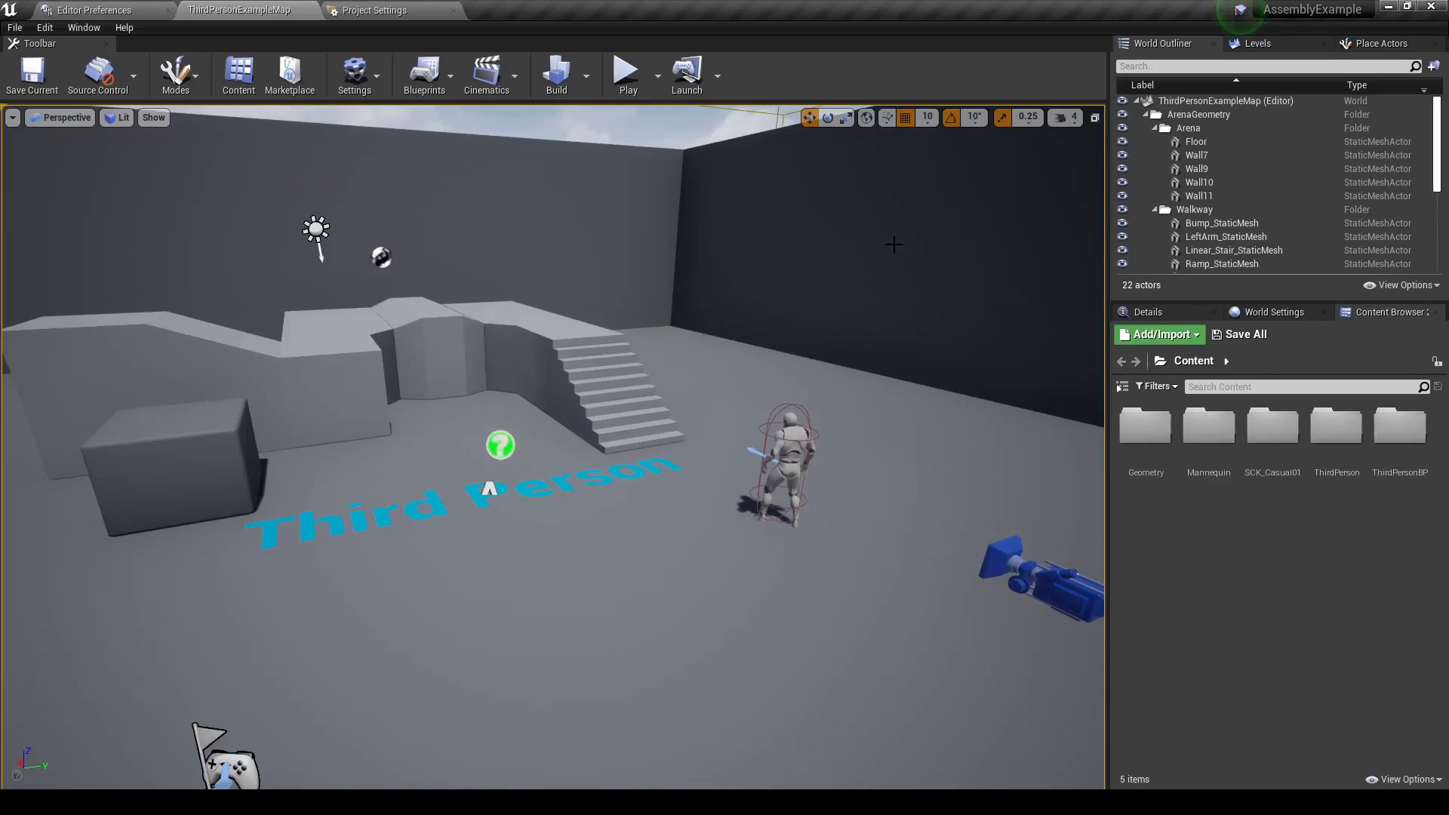
mouse_move(934, 374)
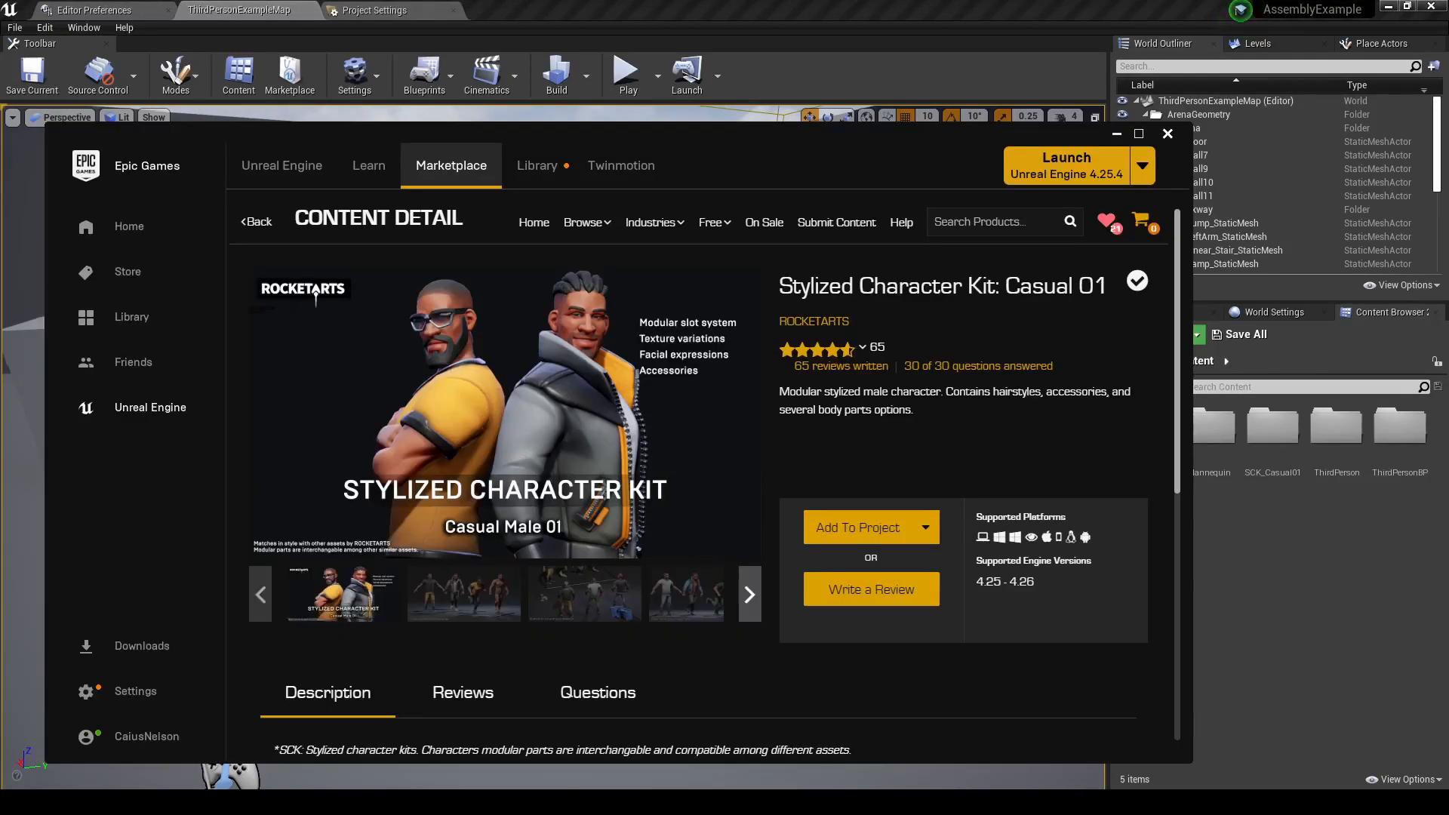
Select the Stylized Character Kit: Casual 01 title, then minimise the launcher back to the editor.
drag(792, 286, 1074, 285)
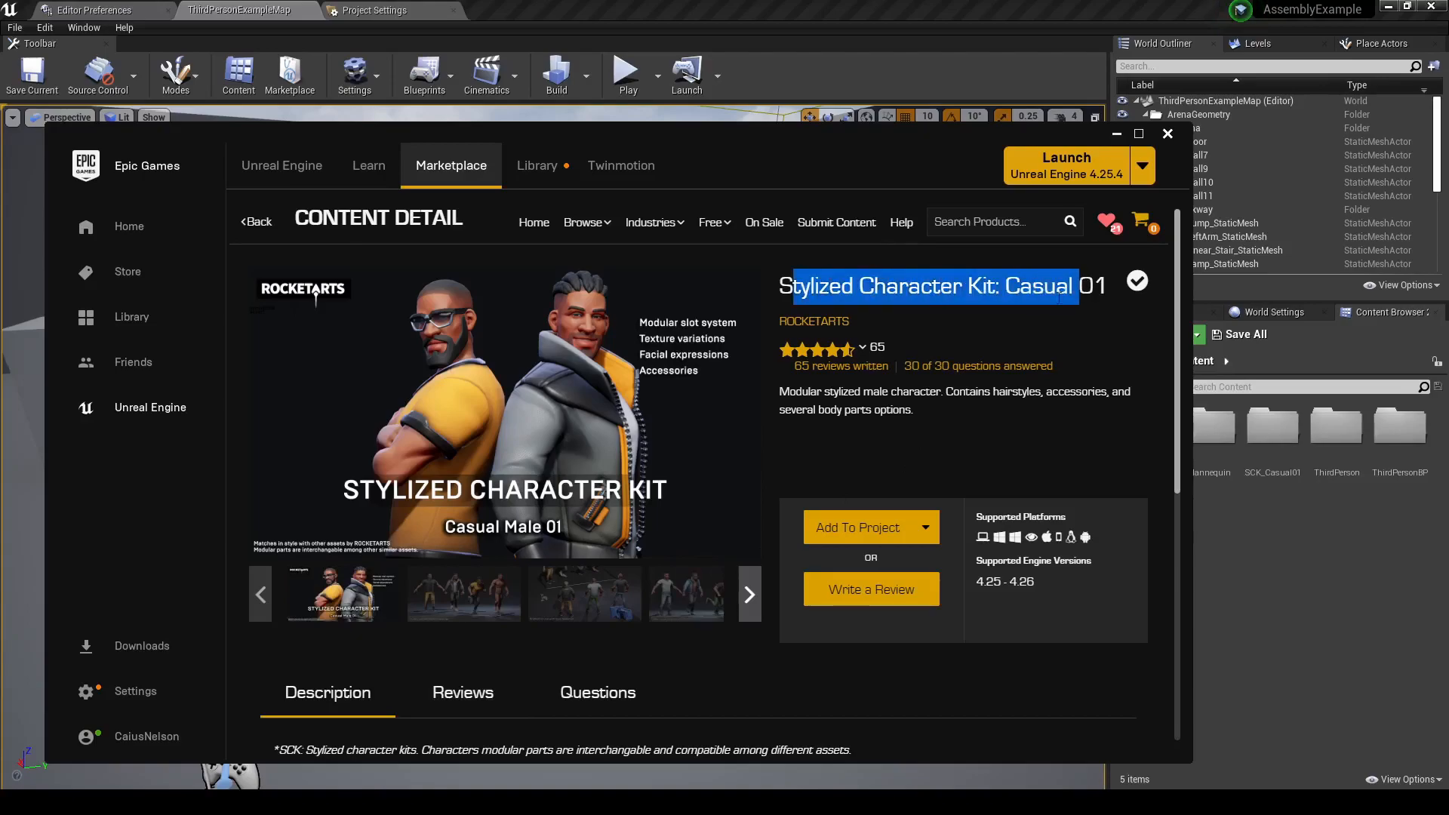
click(774, 408)
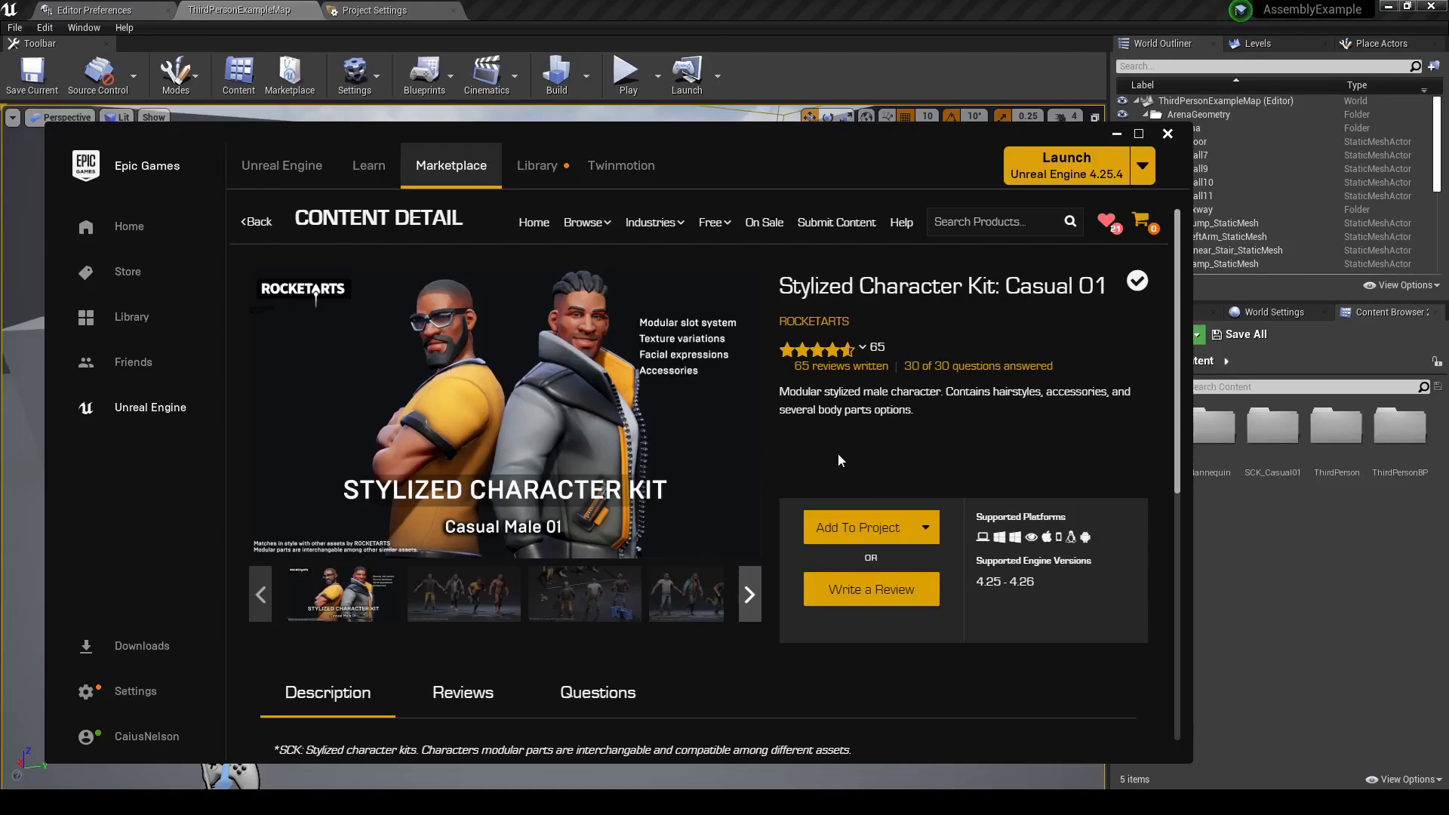
mouse_move(1053, 385)
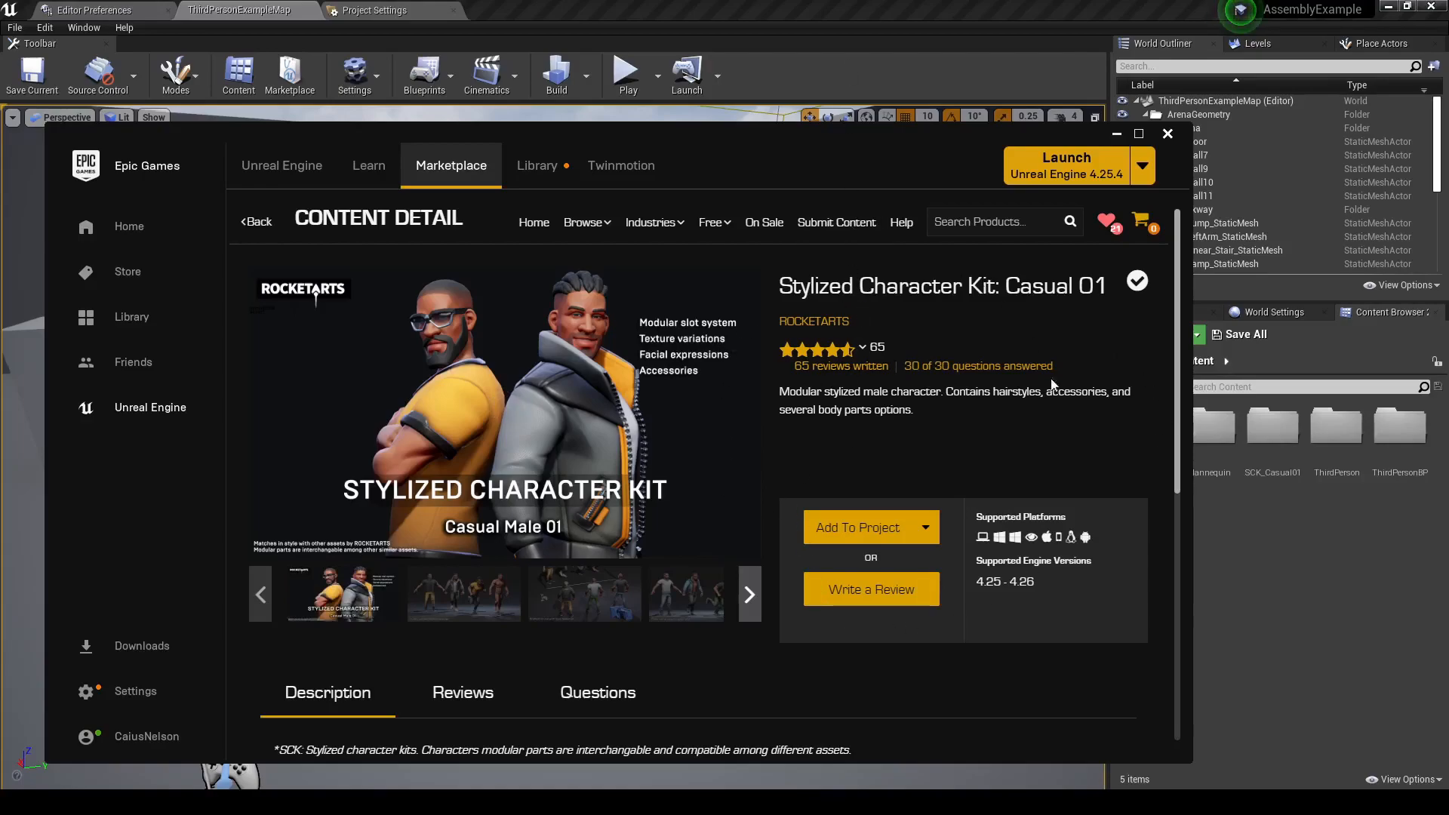
click(1166, 135)
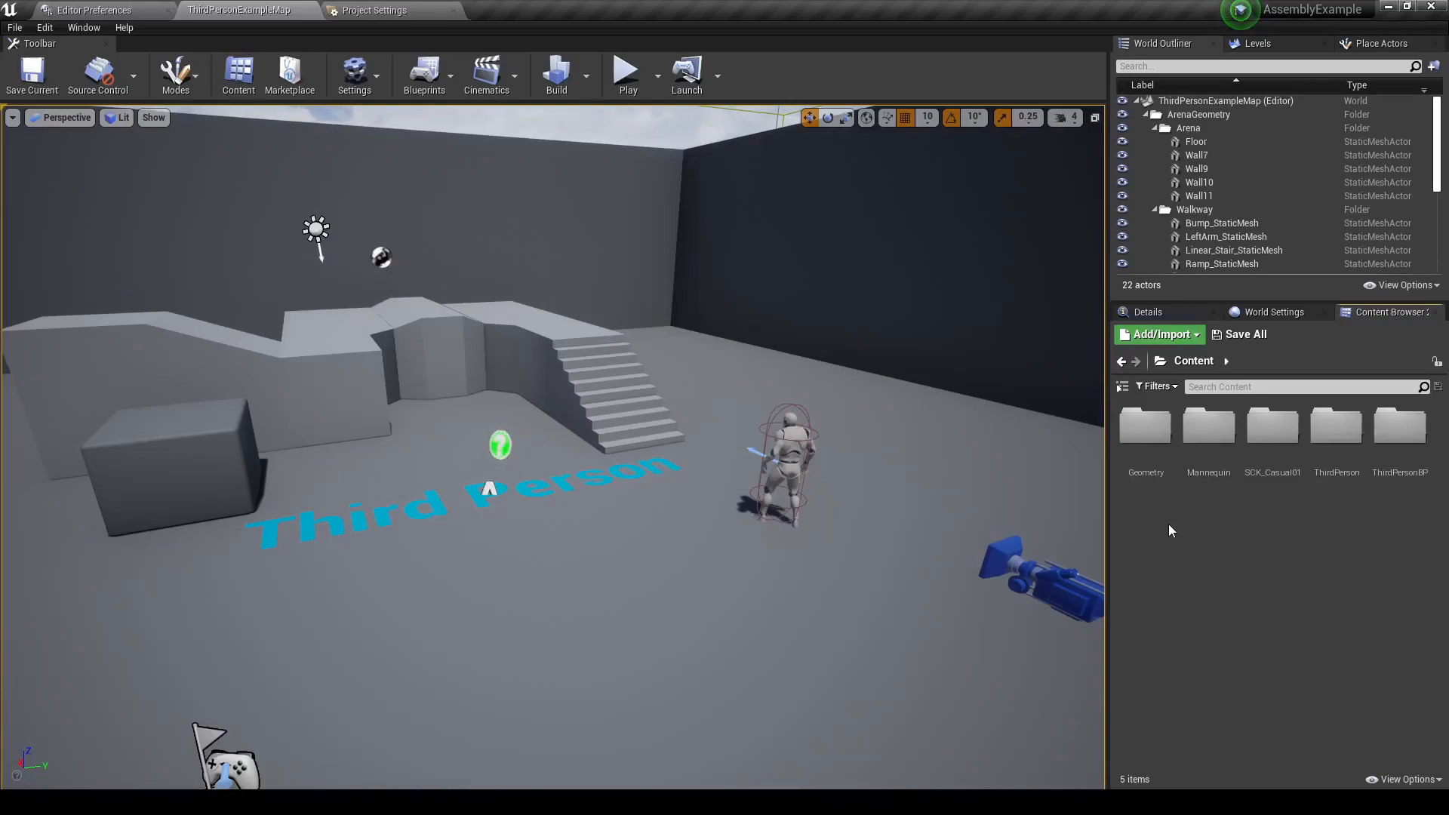
Create a new Assembly BodyType asset named 'bt' in the Content Browser.
click(1158, 334)
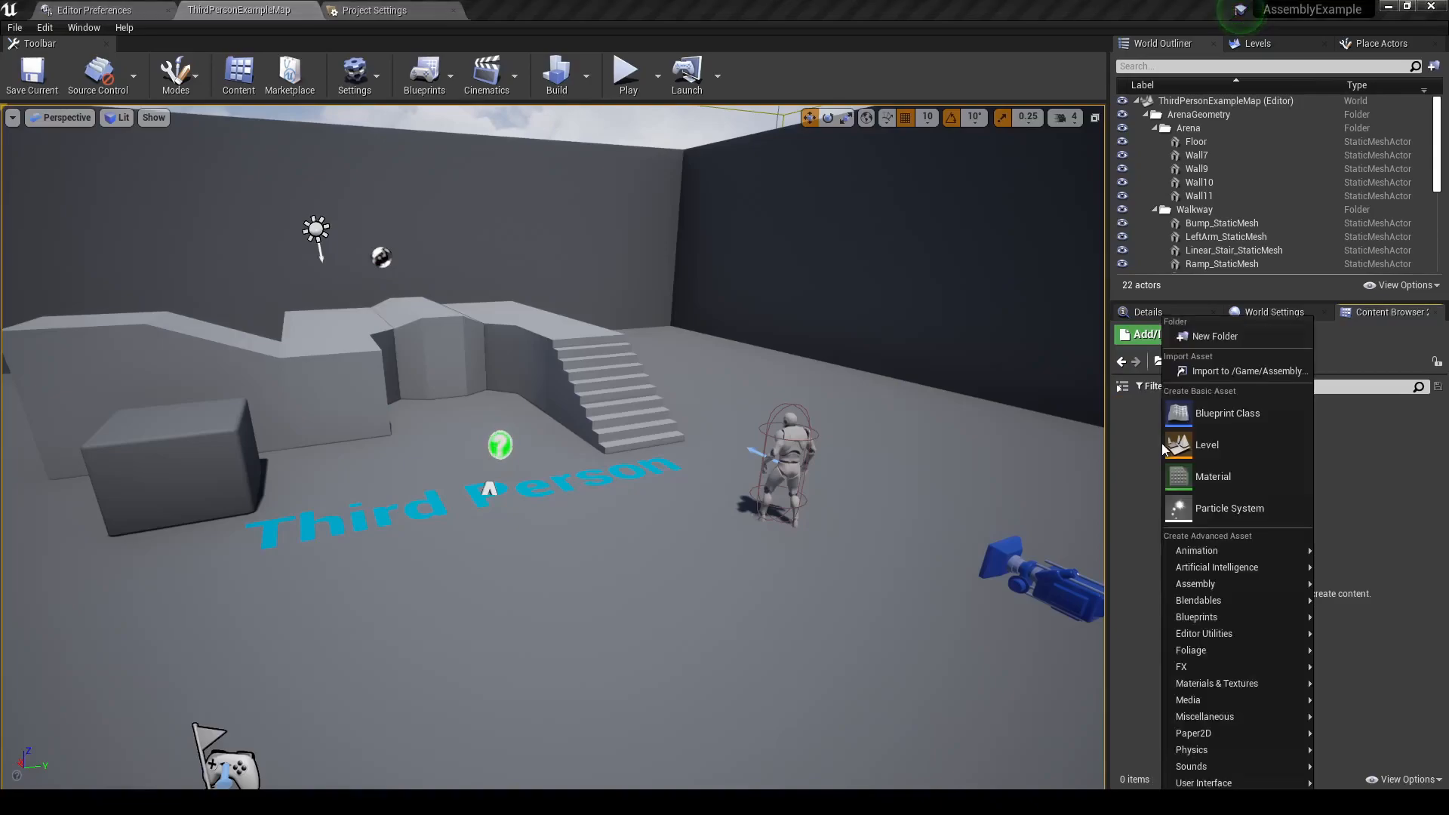
mouse_move(1195, 582)
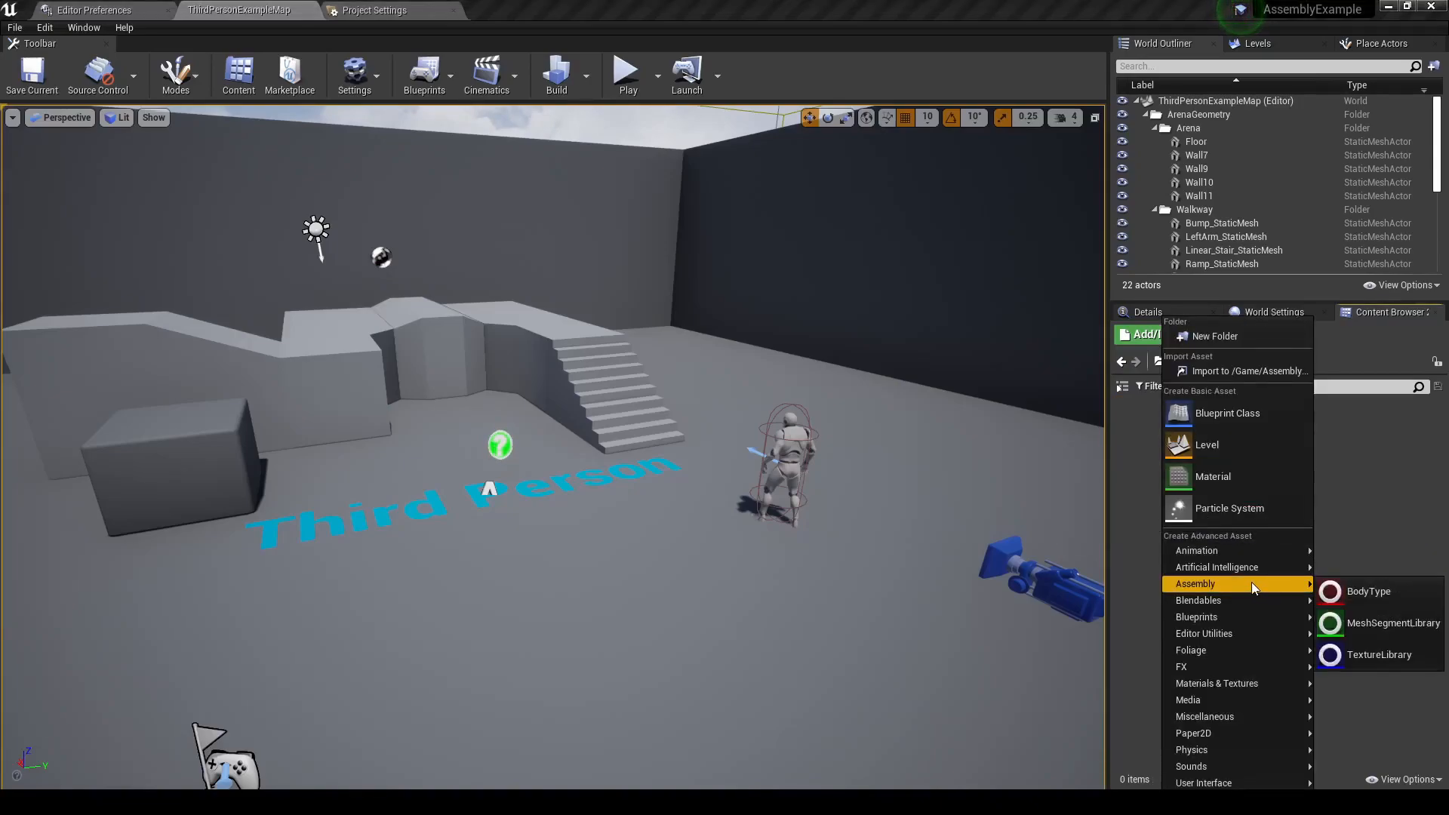
click(1368, 592)
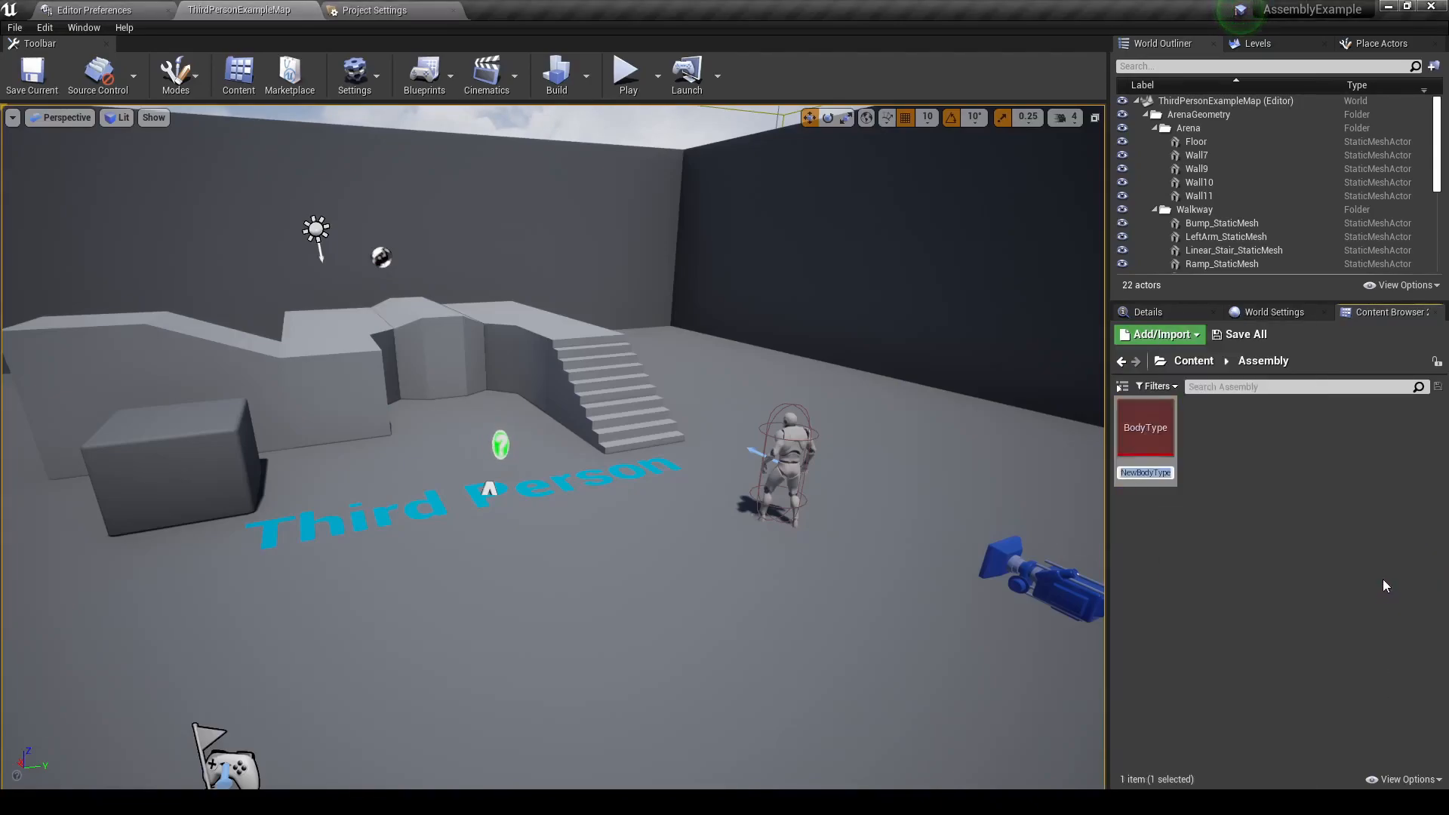
text(bt)
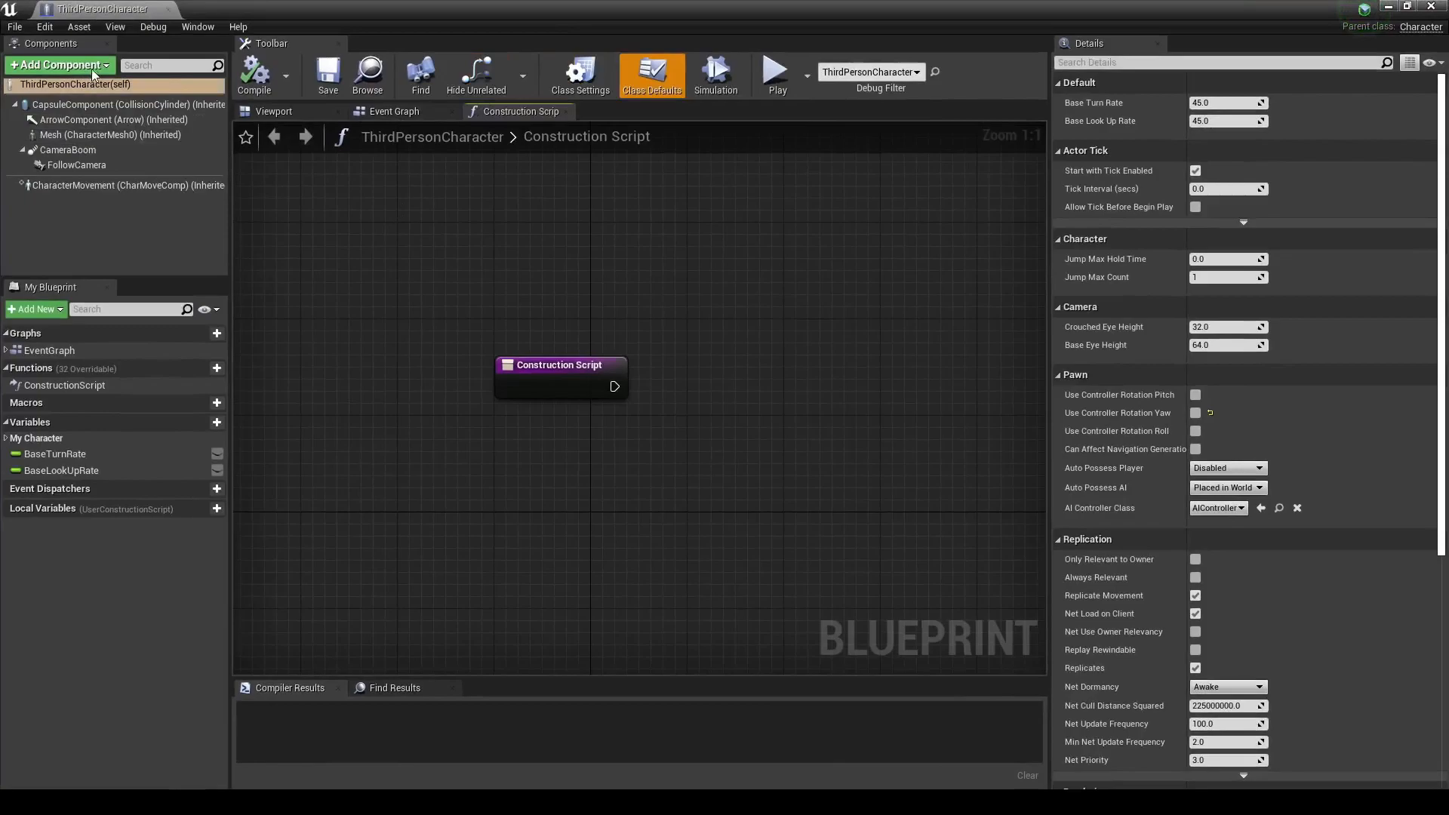
Add a Modular Character Generator component (searched 'modu') to ThirdPersonCharacter with its default name.
click(59, 65)
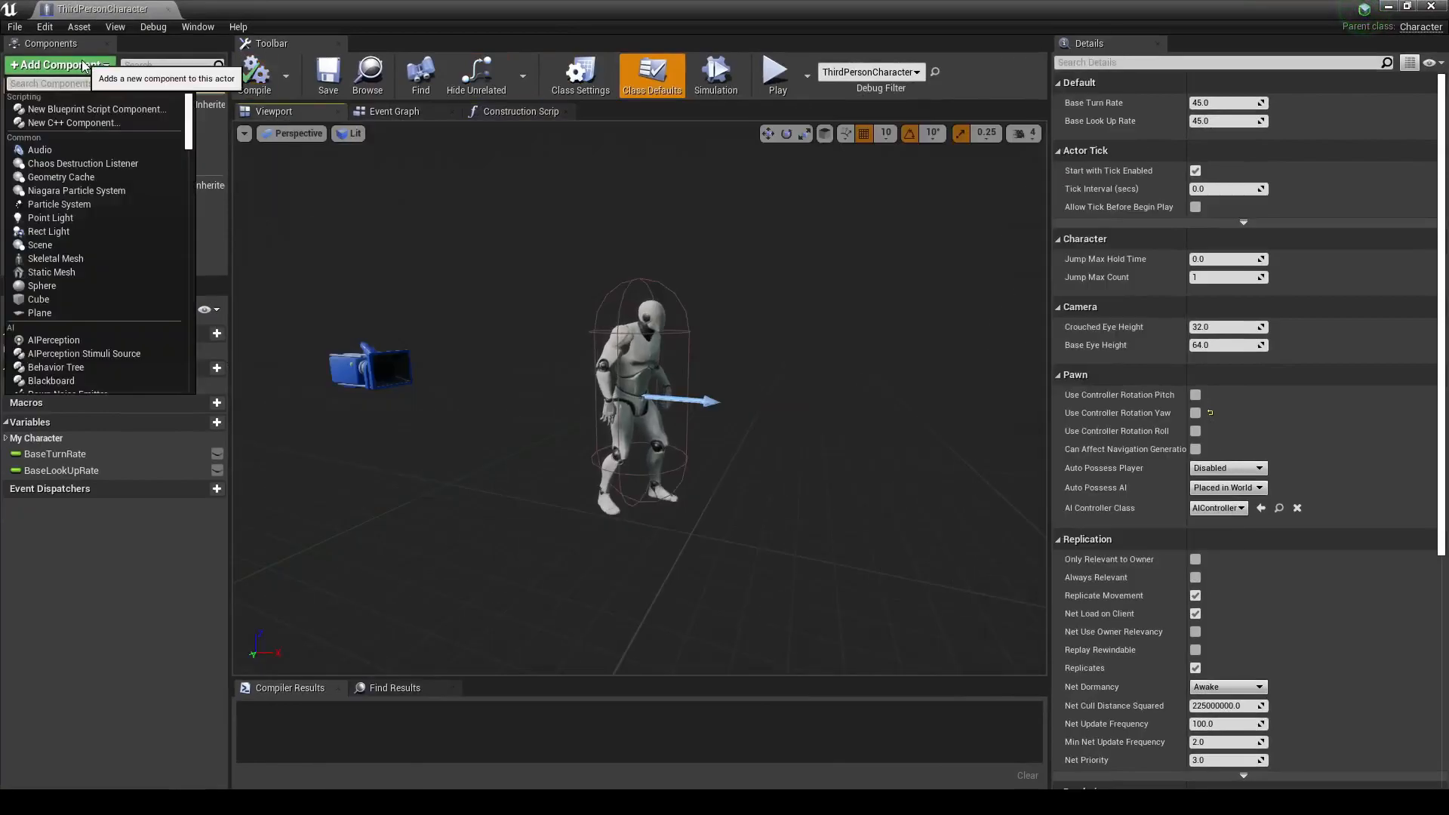
text(modu)
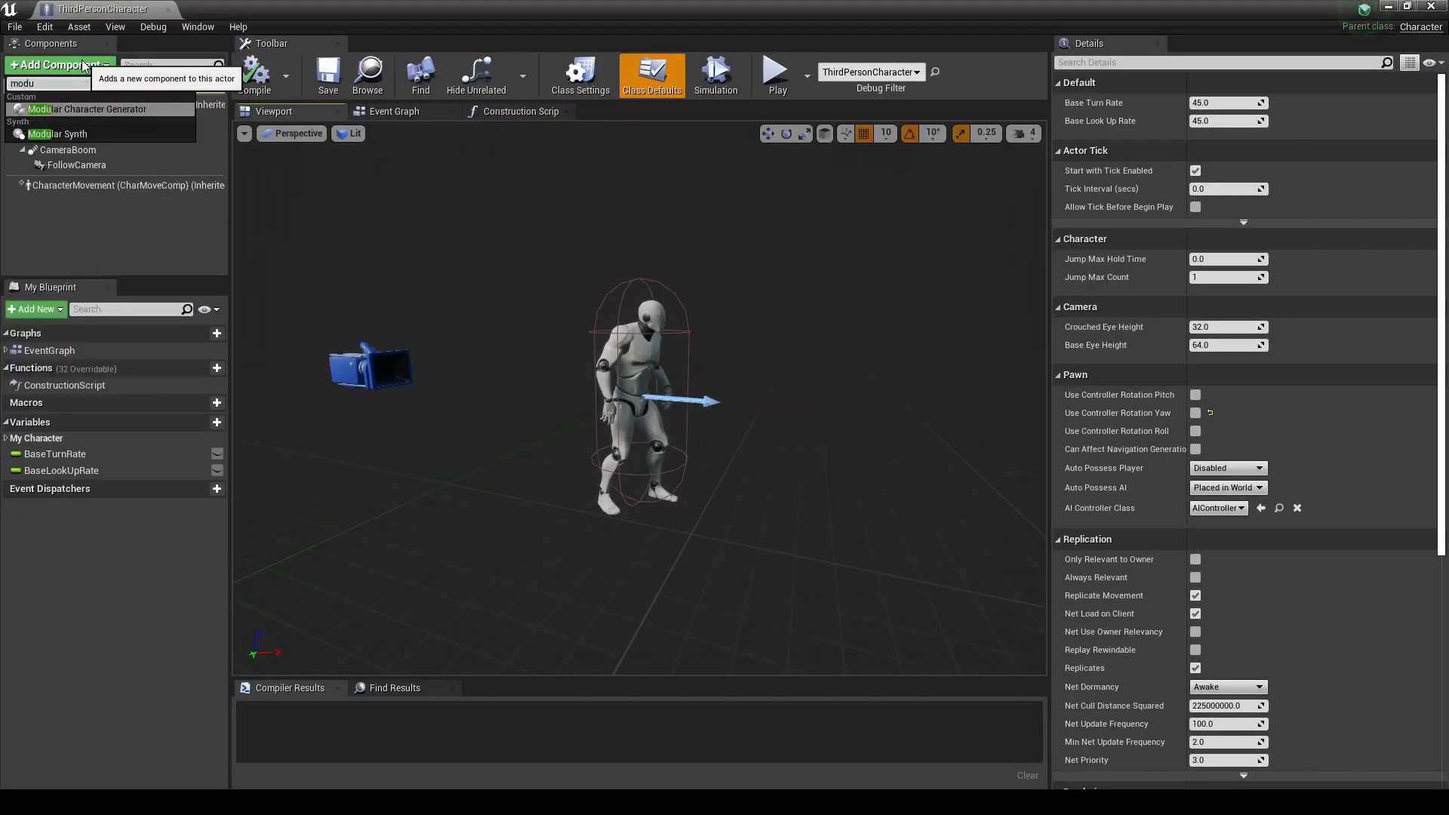
click(86, 109)
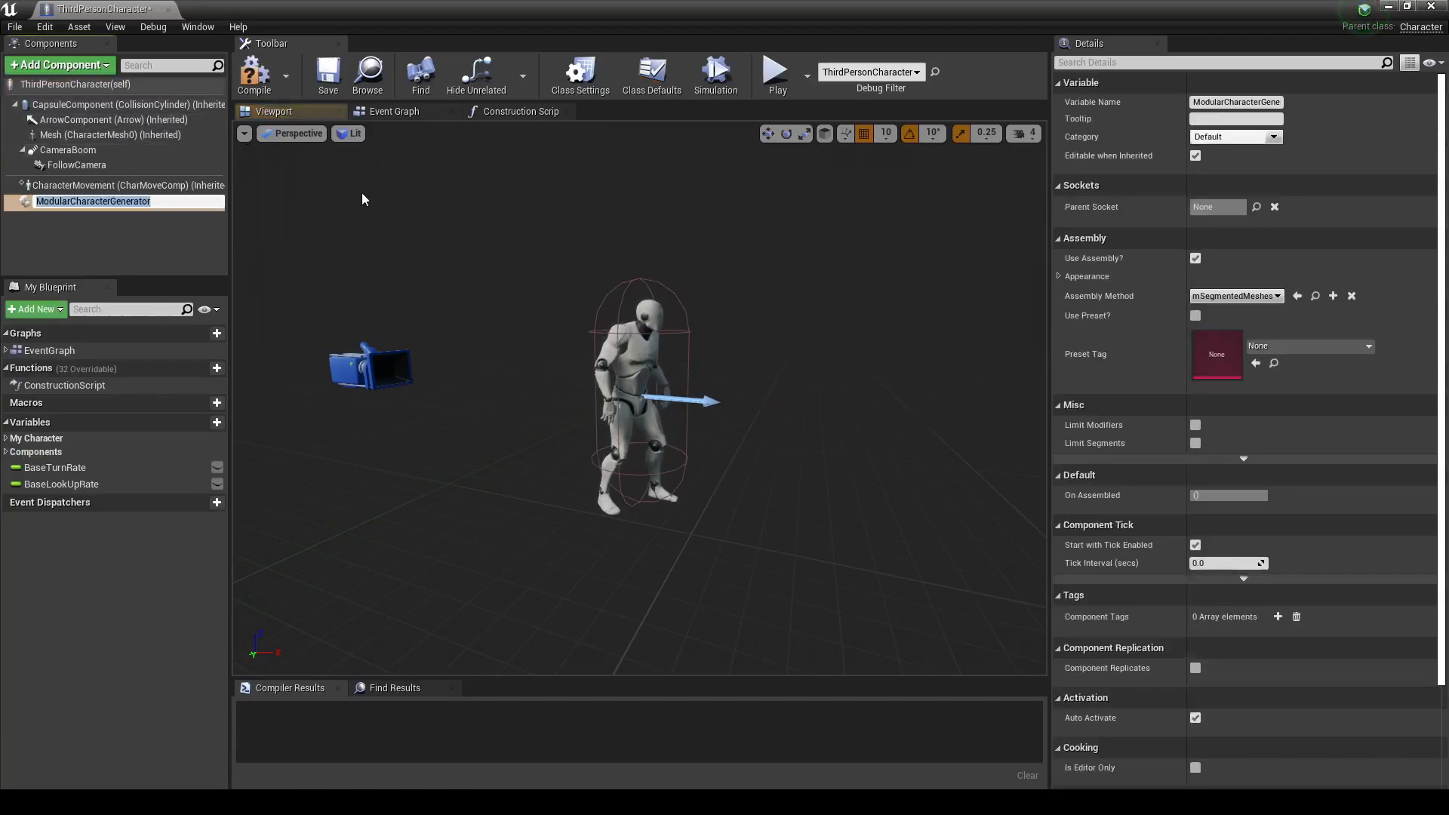
click(254, 74)
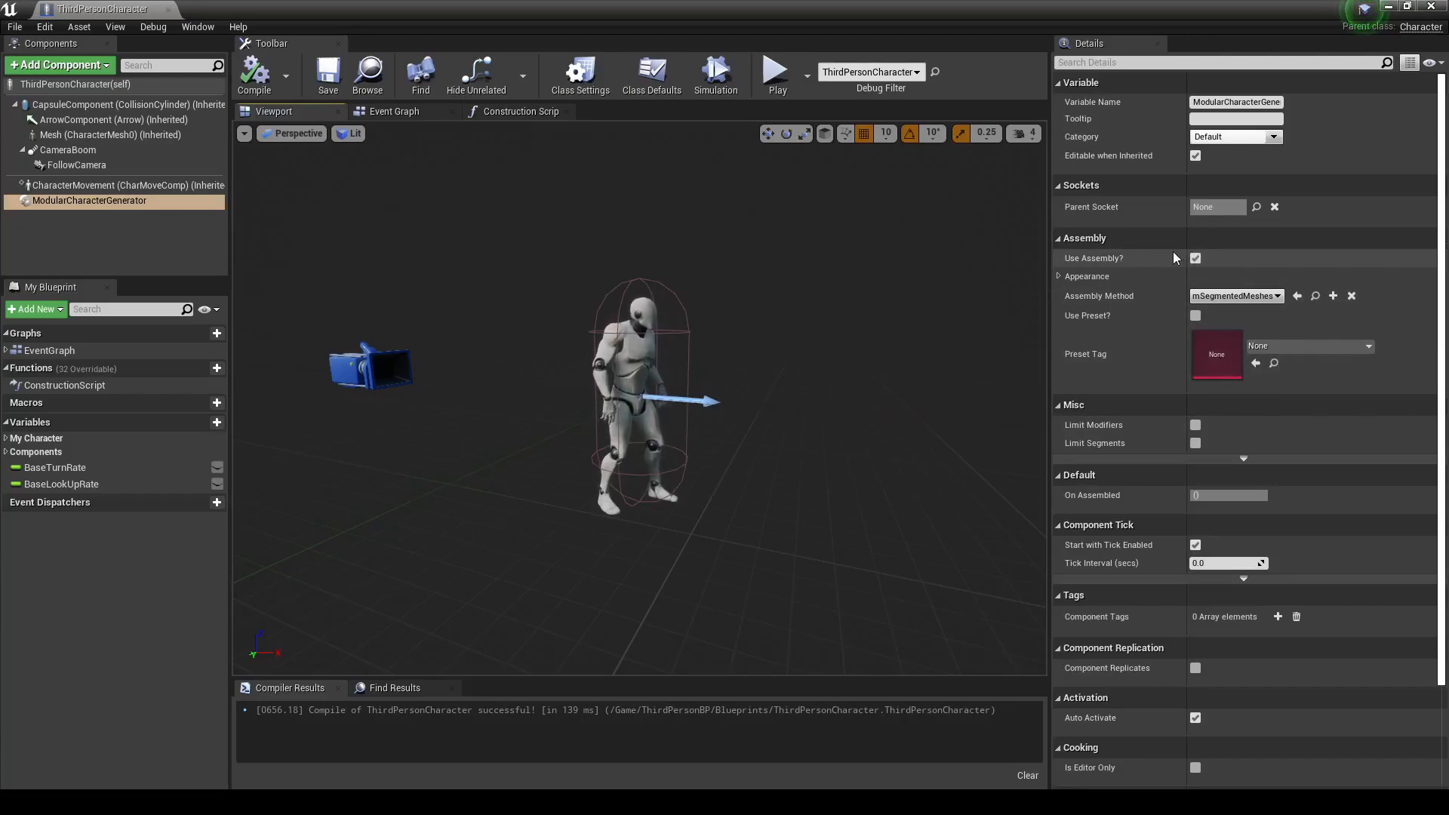
Compile the blueprint and review the component's Assembly settings.
click(1085, 274)
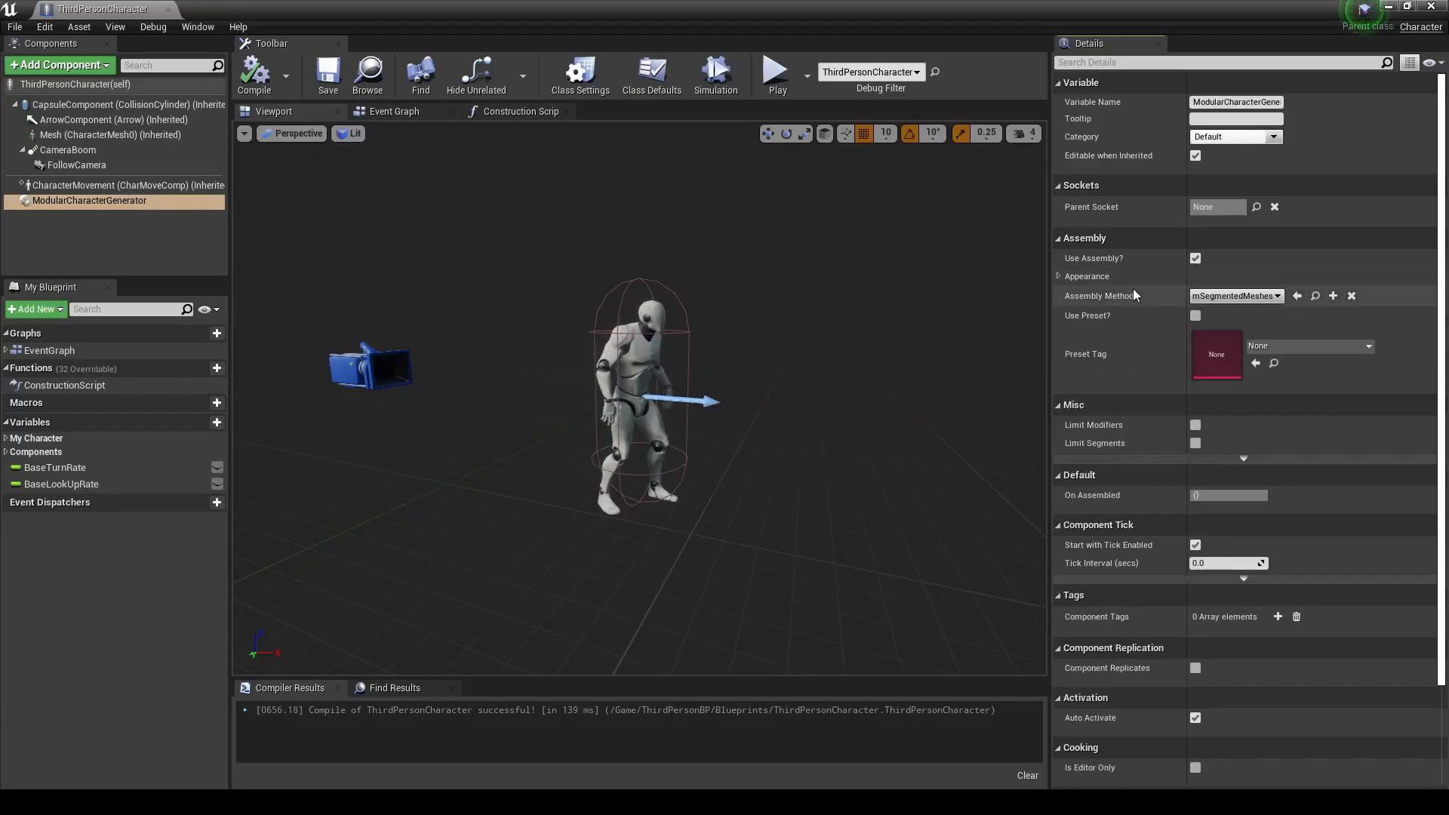
click(1234, 295)
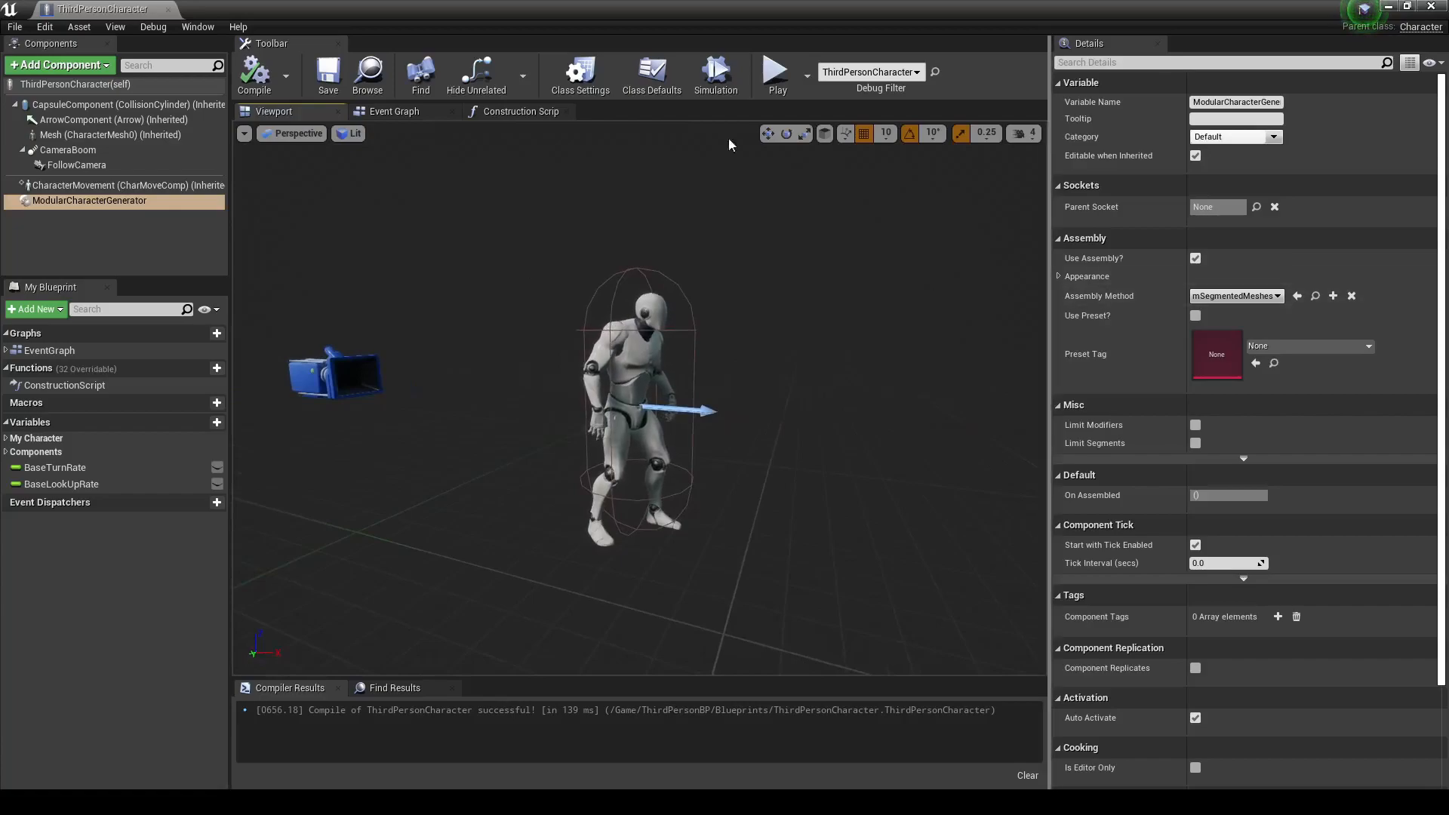
Add an Assemble call on the generator in the Construction Script and compile.
click(520, 110)
text(ssem)
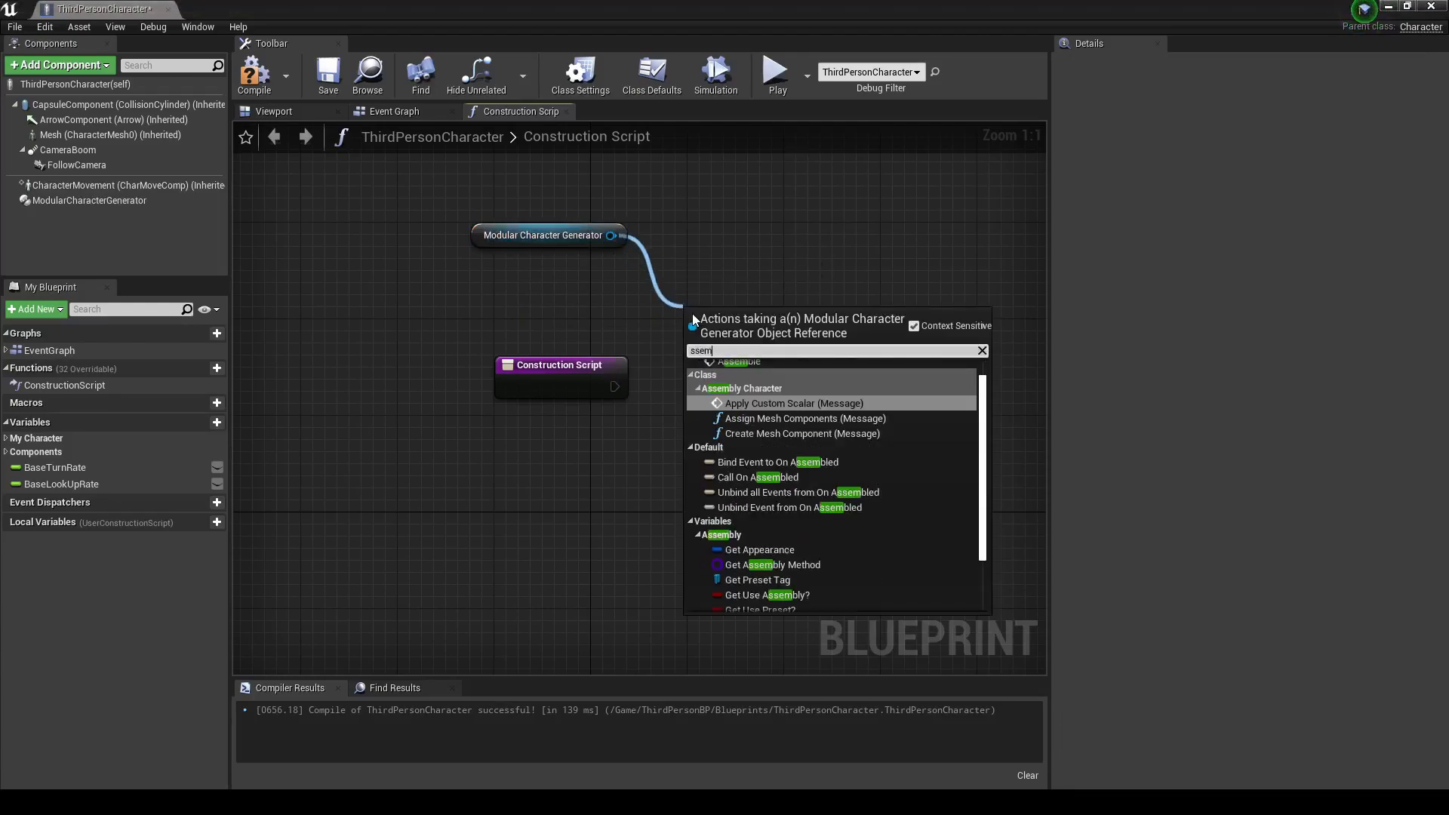
click(734, 360)
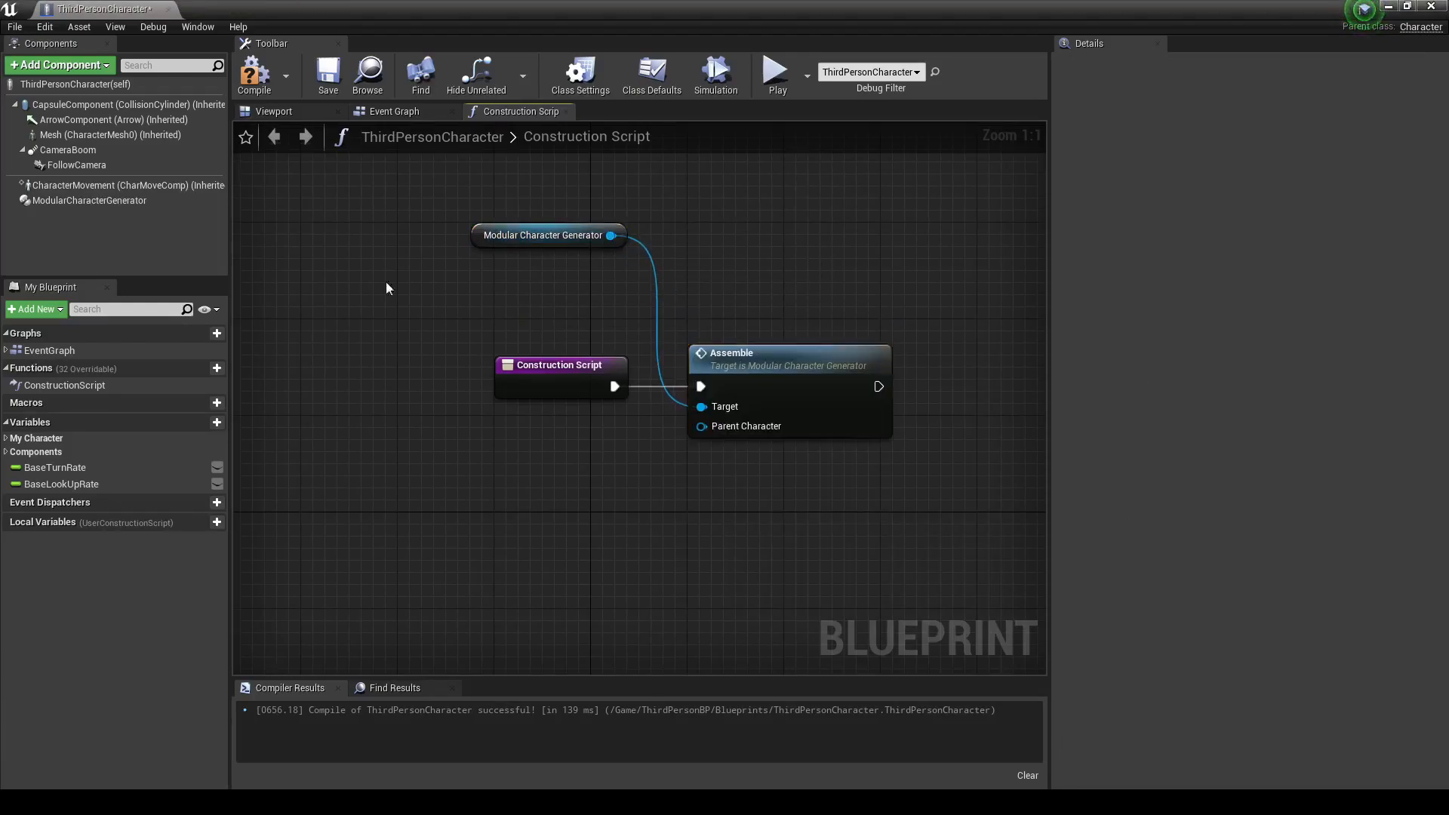
click(273, 110)
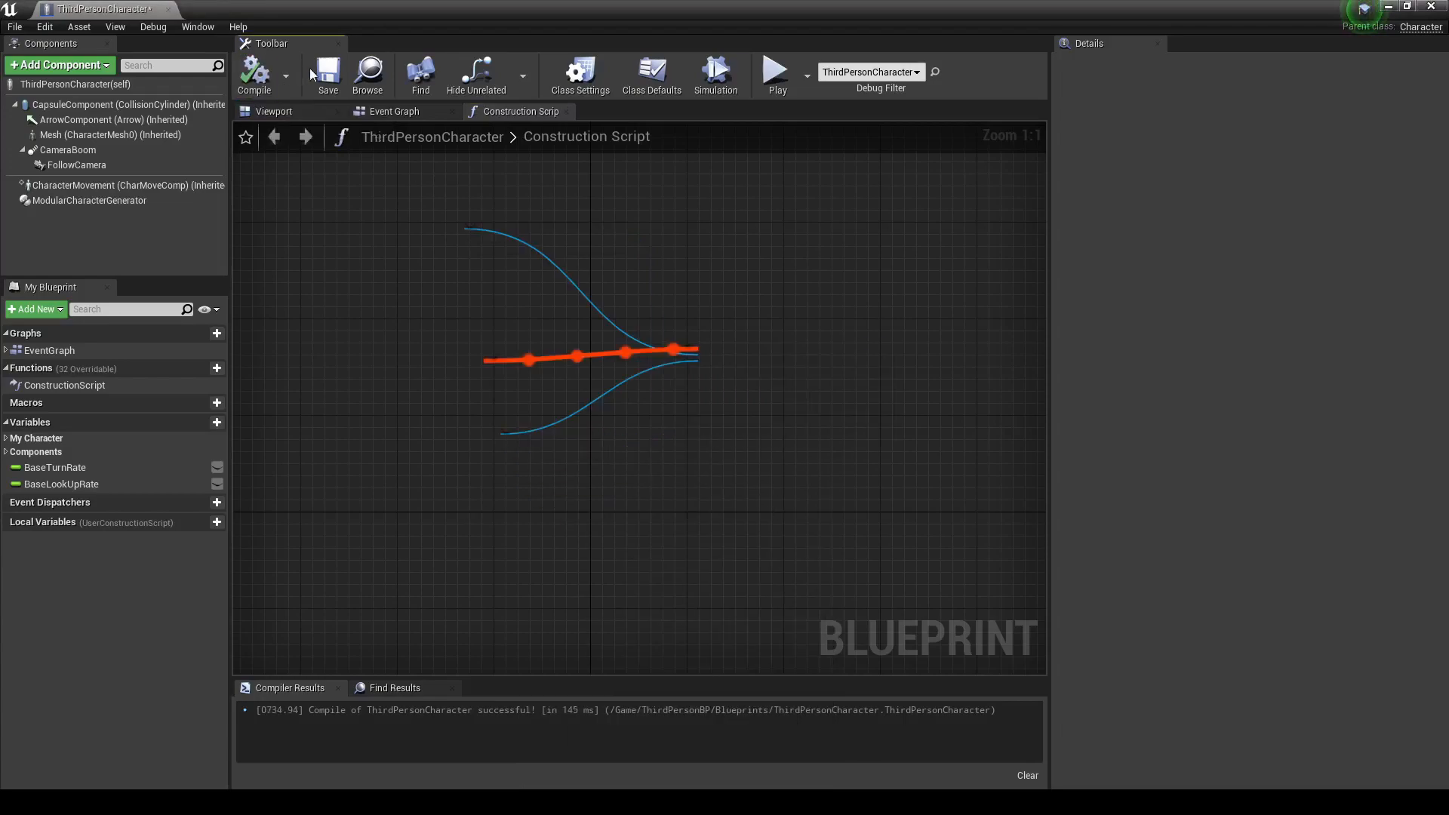
Return to the 3D viewport and select the Modular Character Generator component.
click(273, 110)
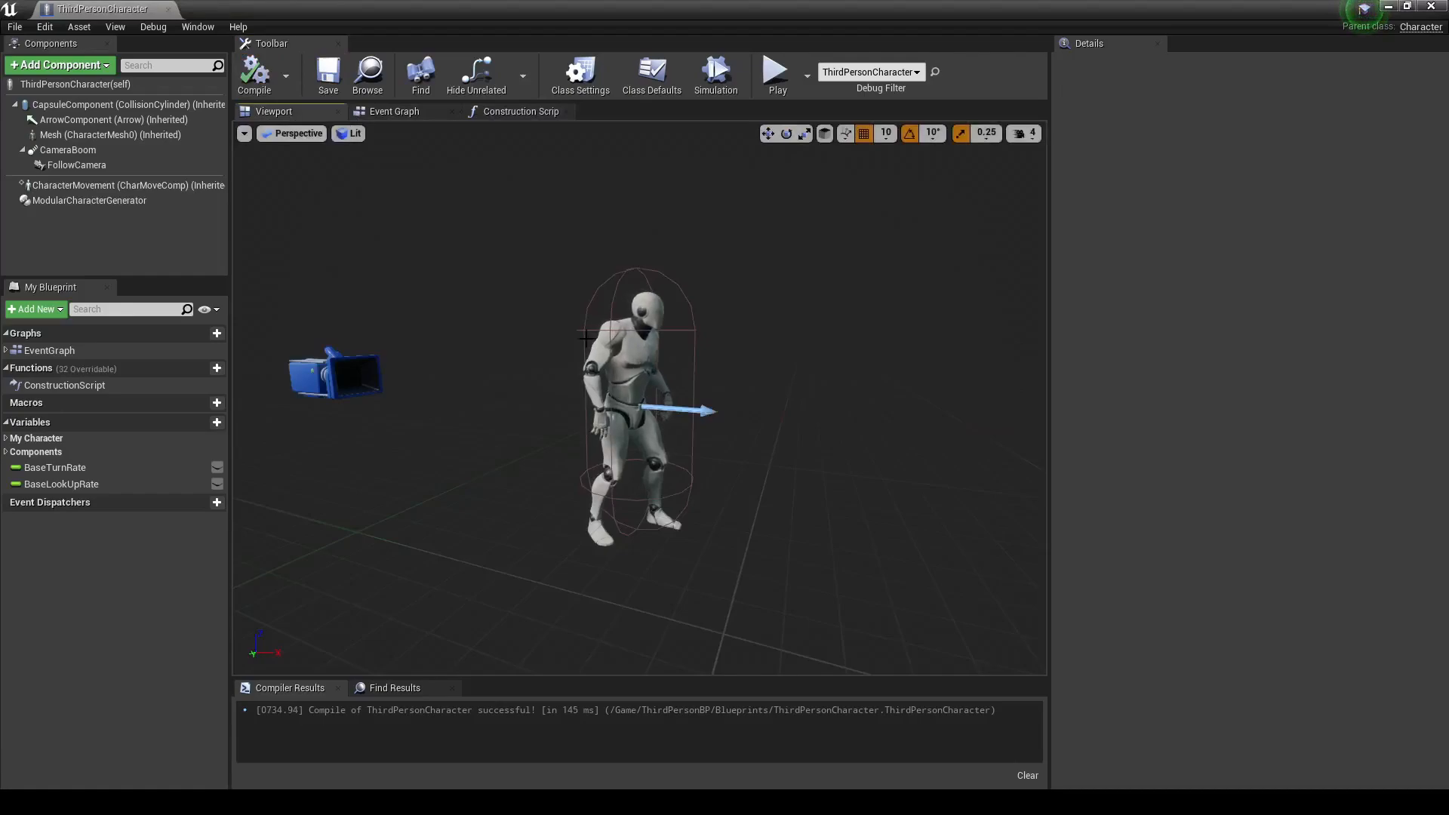
click(89, 200)
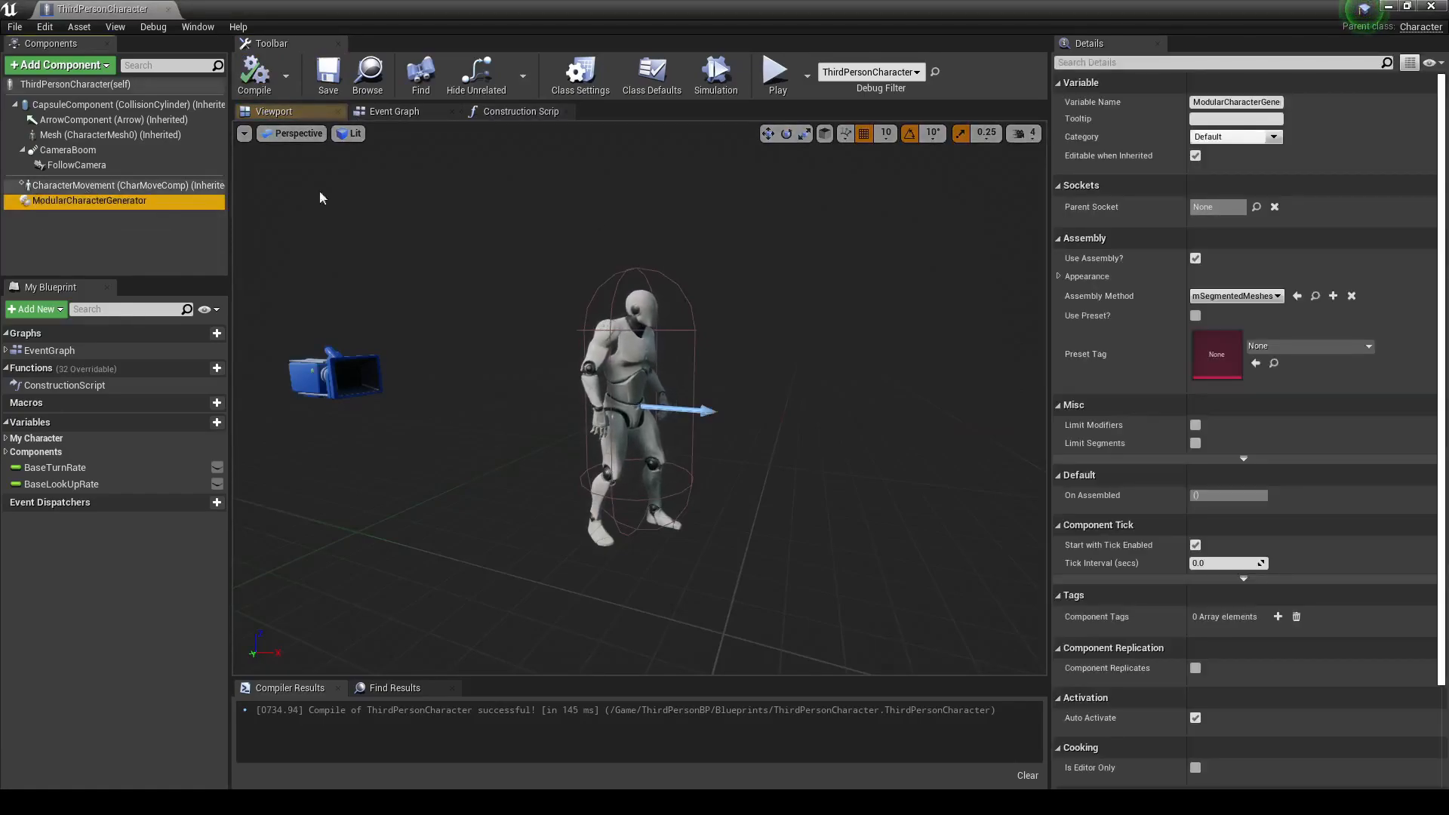